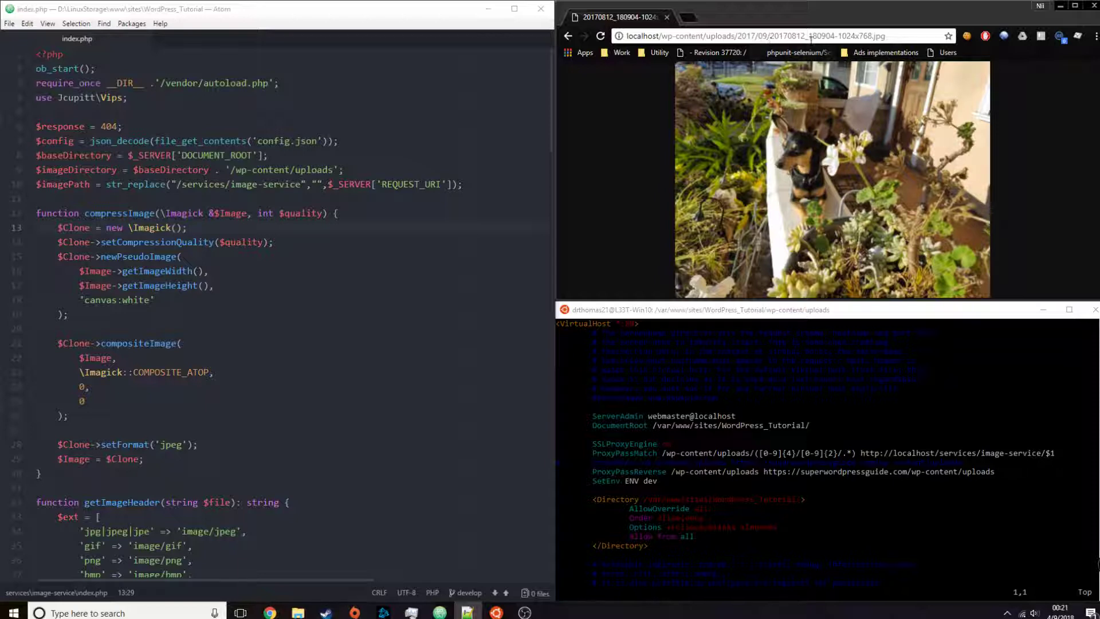
# Step: Scroll to the gaussblur call on line 161 and change its strength from 3 to 0.3
pyautogui.click(771, 36)
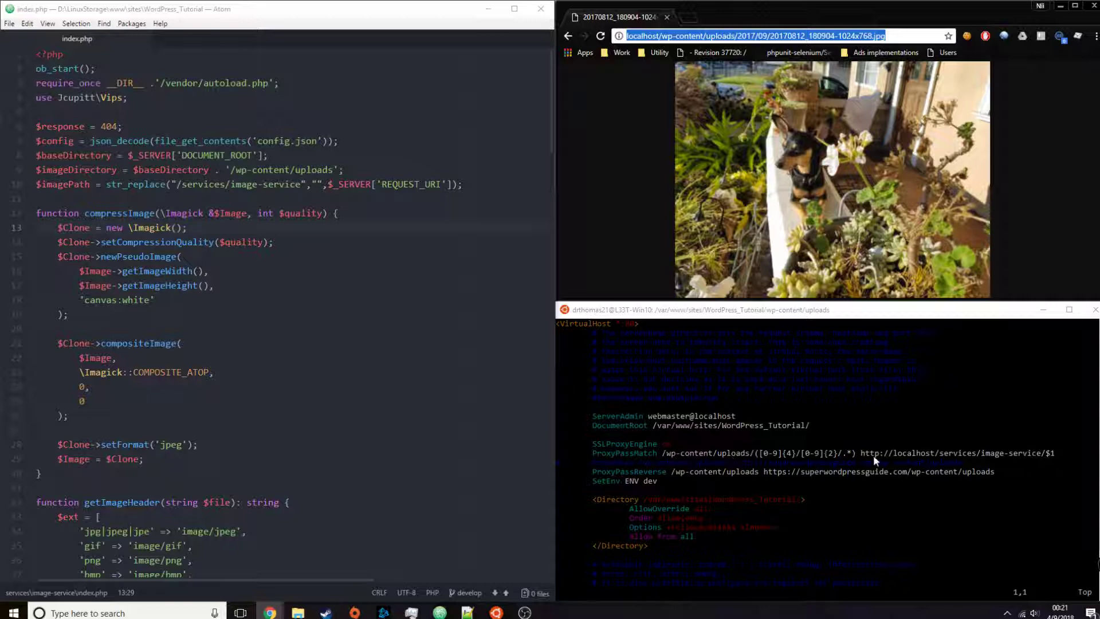
pyautogui.moveTo(760, 466)
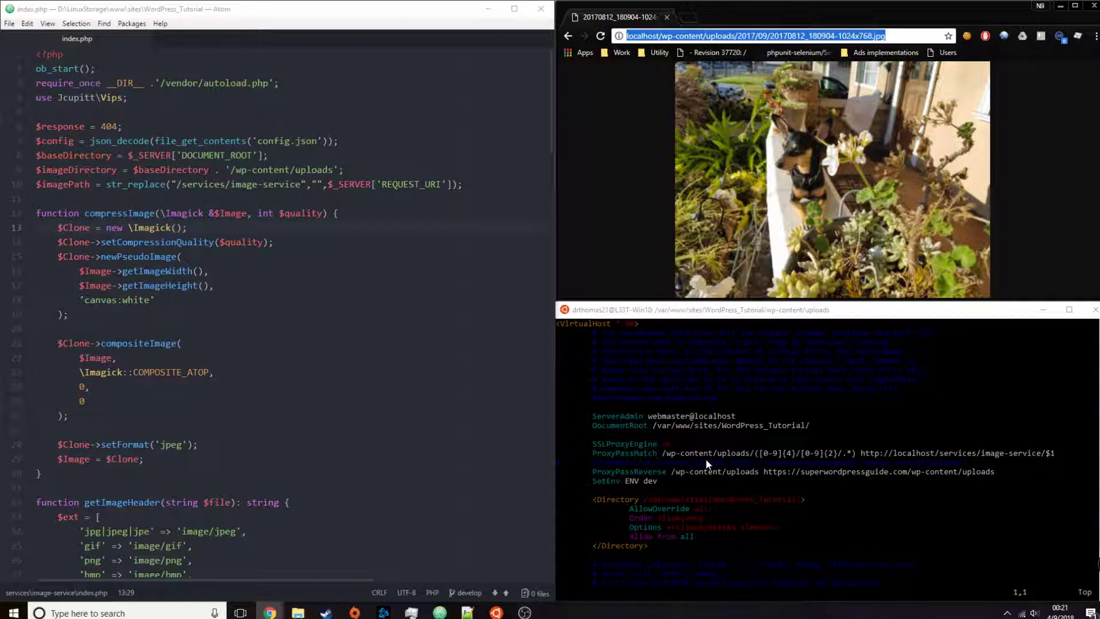
pyautogui.moveTo(902, 467)
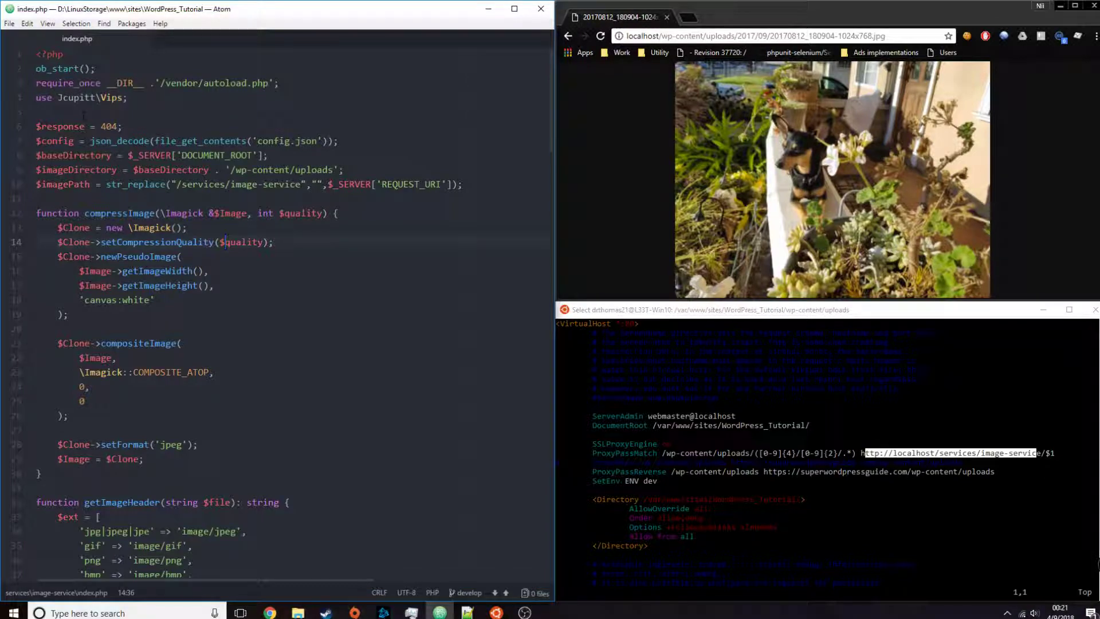
pyautogui.scroll(-3)
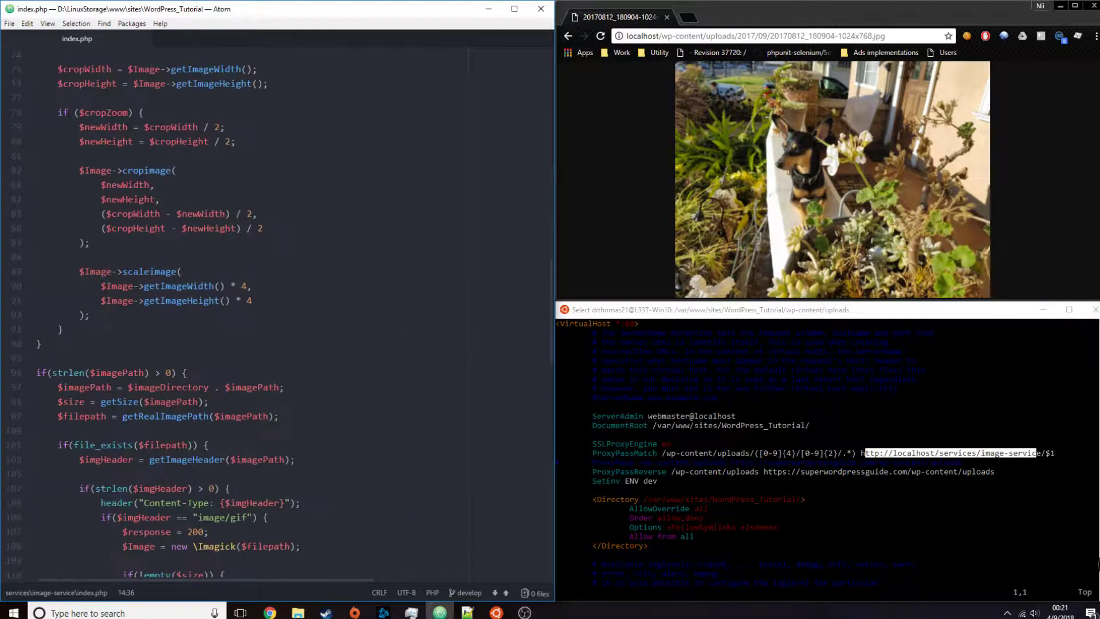
pyautogui.scroll(-3)
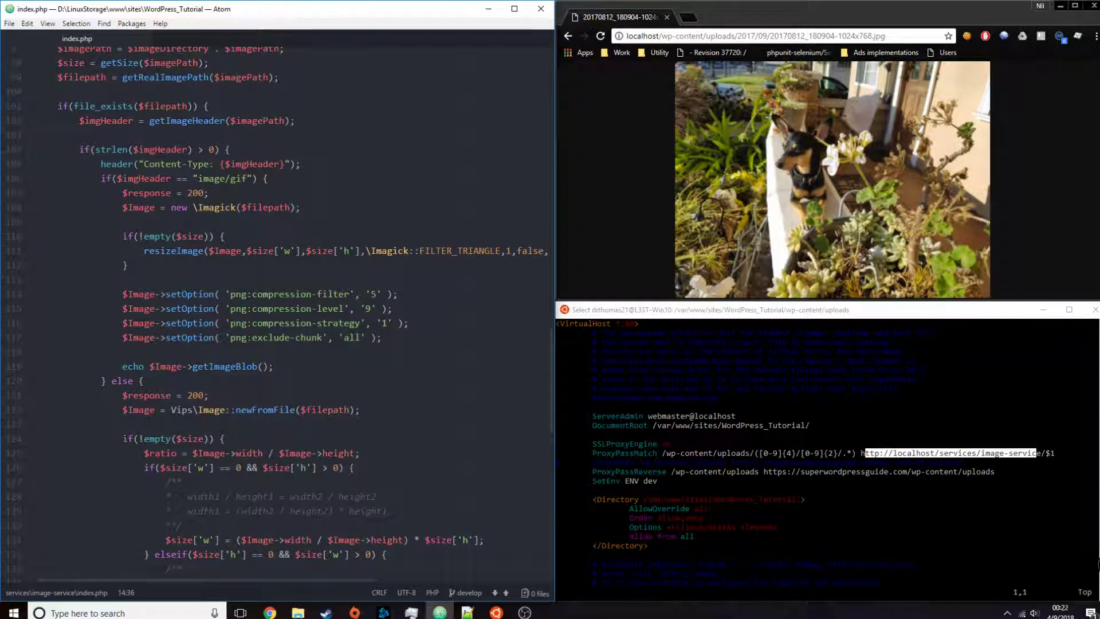
pyautogui.click(207, 193)
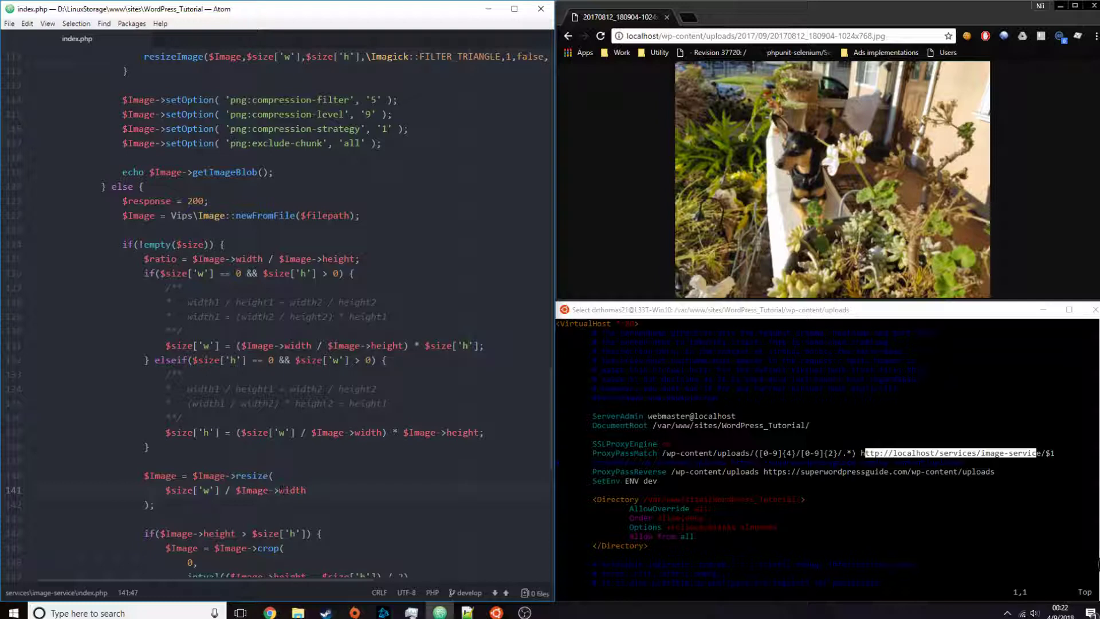
pyautogui.click(282, 490)
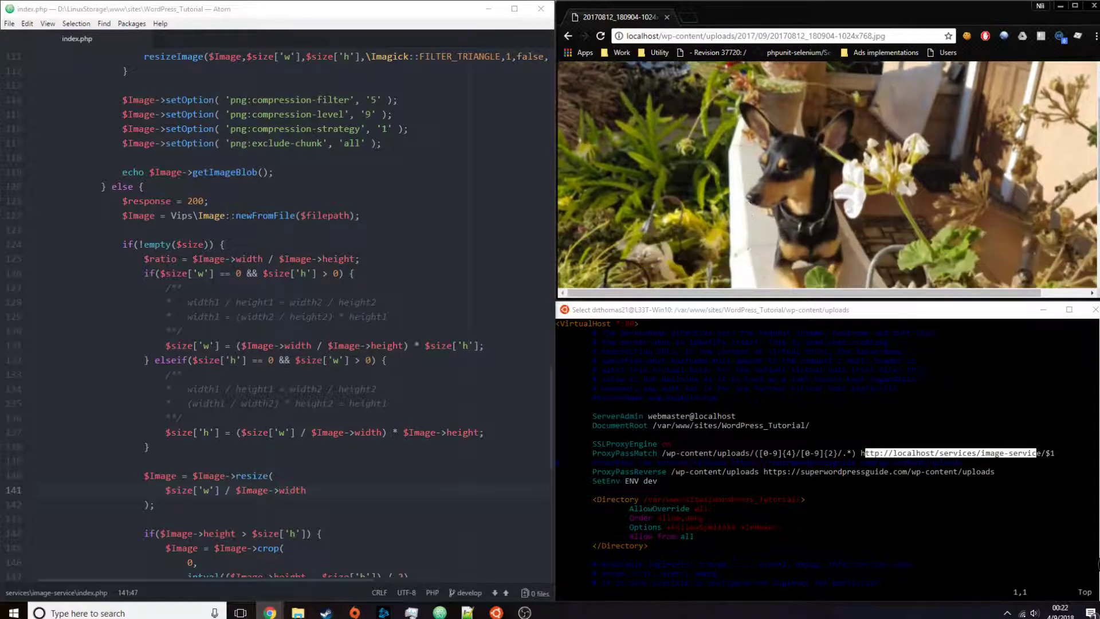
pyautogui.scroll(-3)
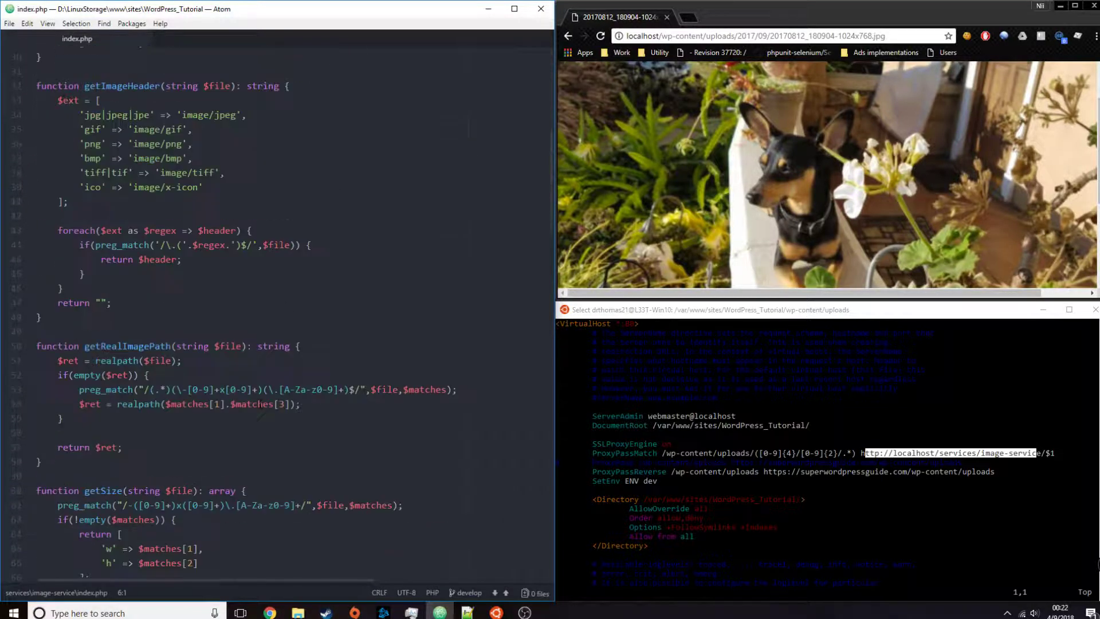
pyautogui.scroll(-3)
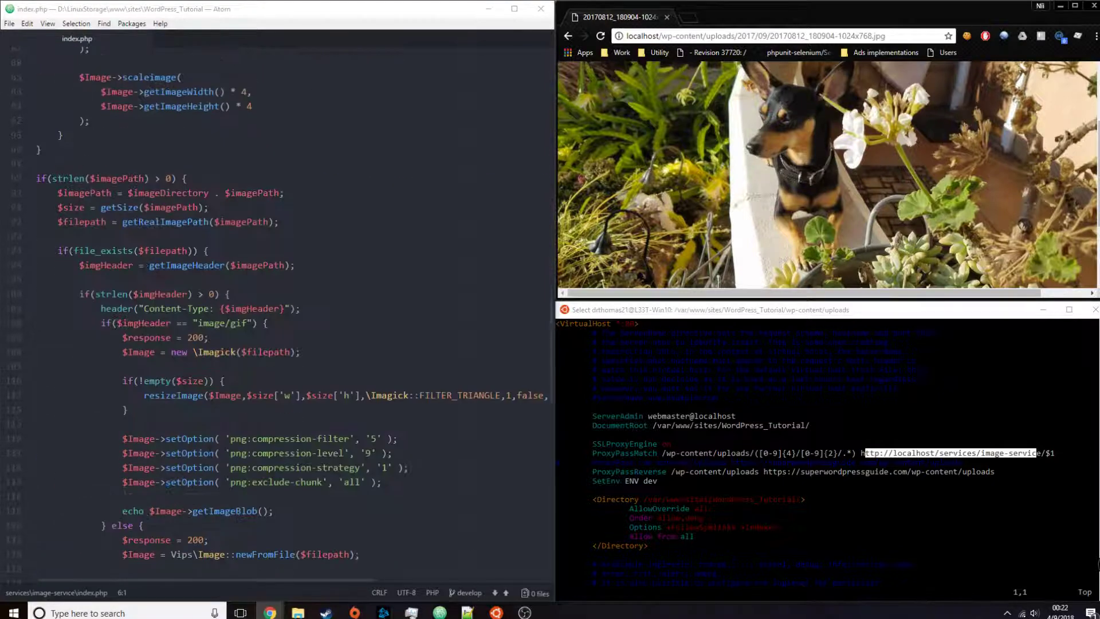
pyautogui.scroll(-3)
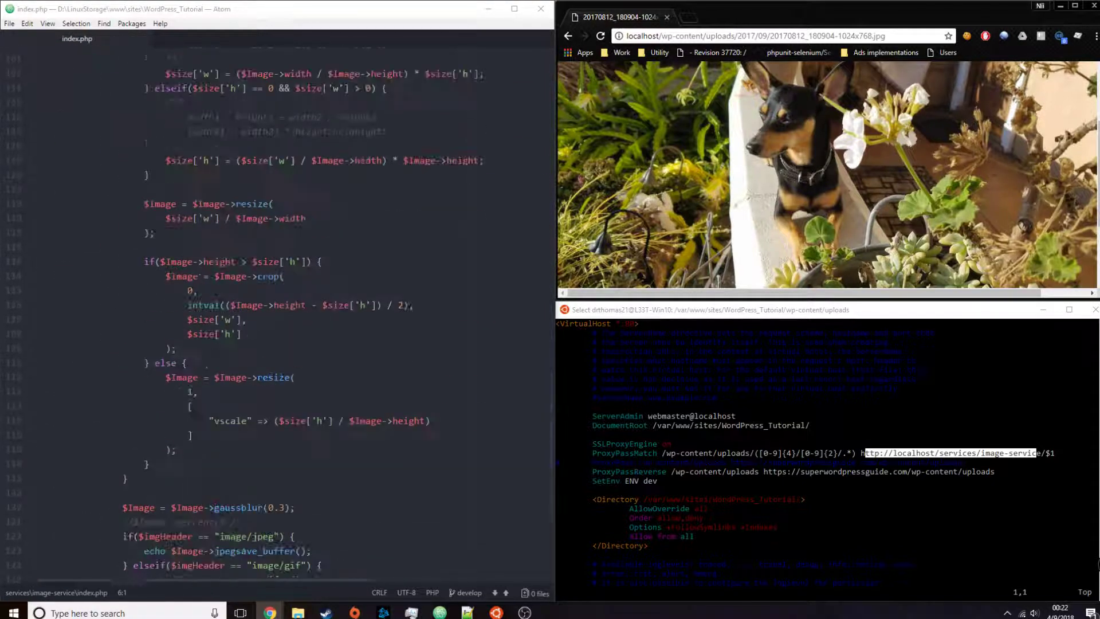
pyautogui.scroll(-3)
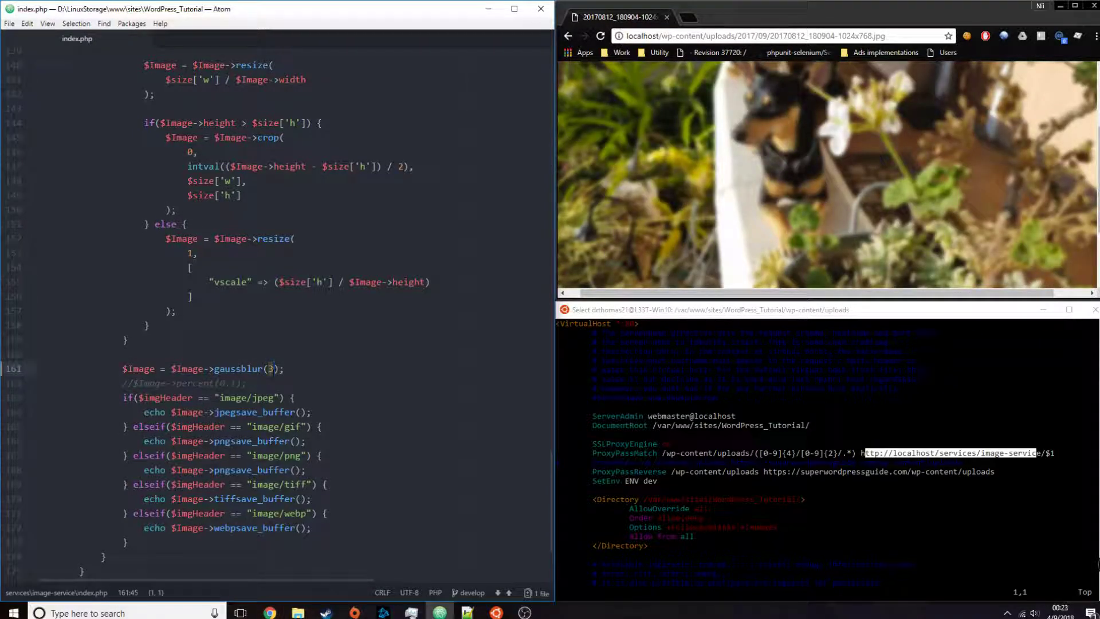
pyautogui.write('0.3')
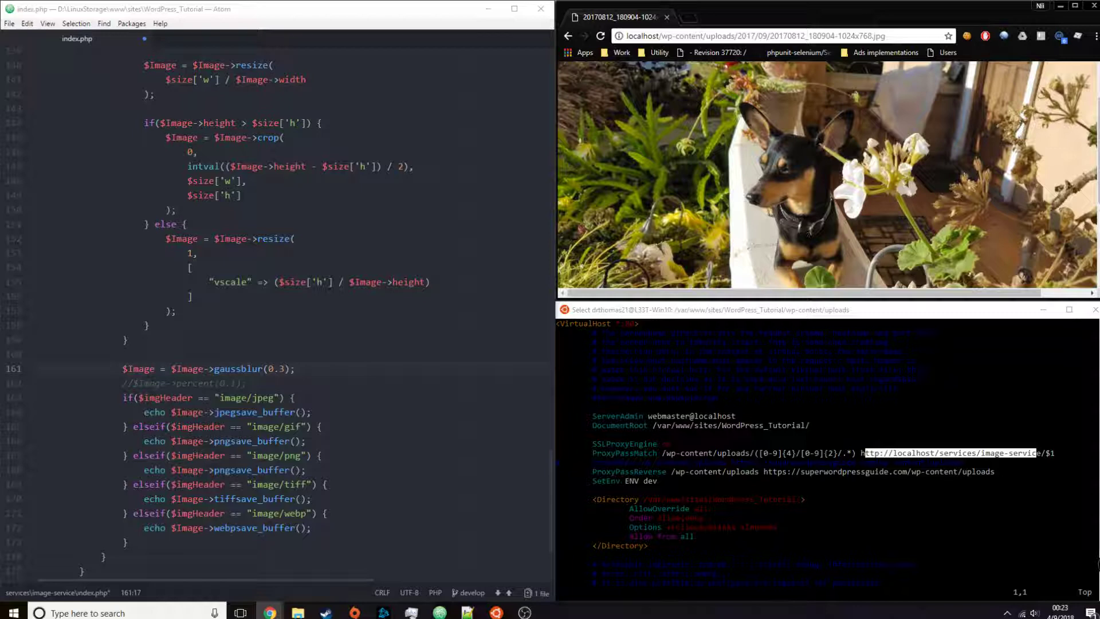
# Step: Refresh Chrome to see the sharp dog photo rendered with the 0.3 blur
pyautogui.click(295, 239)
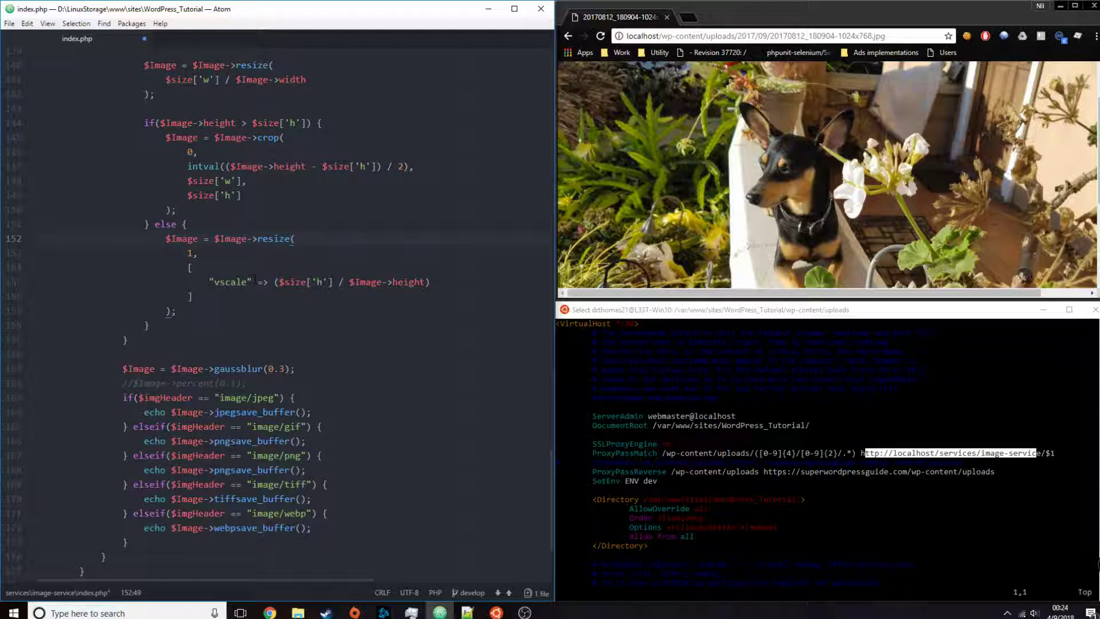
pyautogui.click(293, 238)
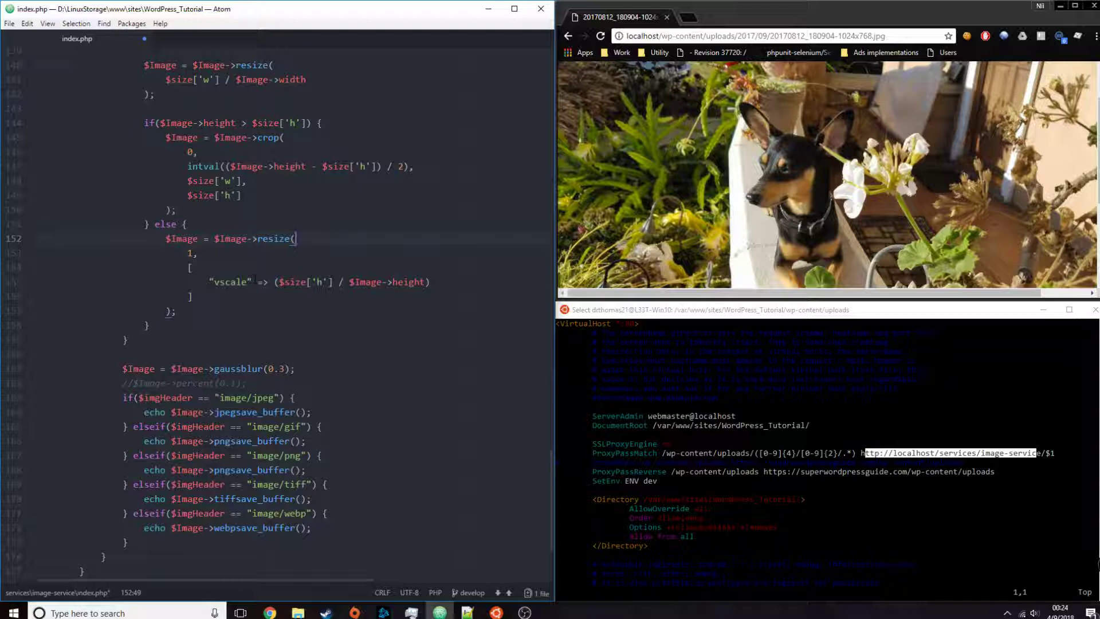